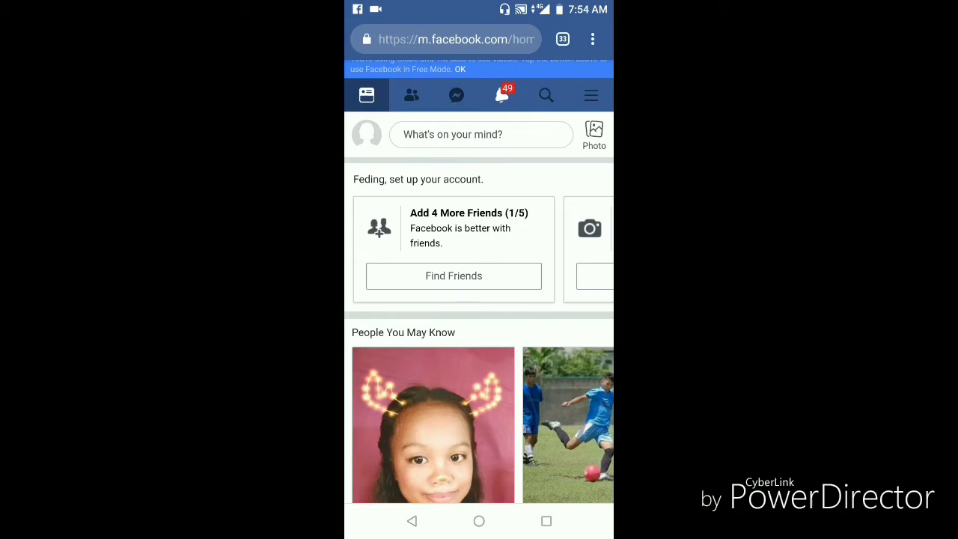
Navigate from the news feed through the Facebook menu down to Settings & Privacy > Settings.
left_click(590, 96)
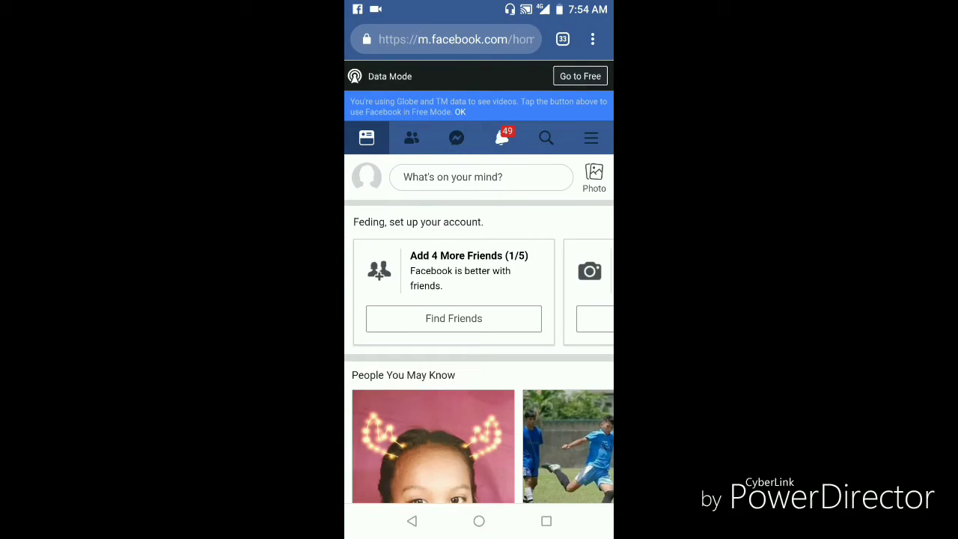
left_click(590, 138)
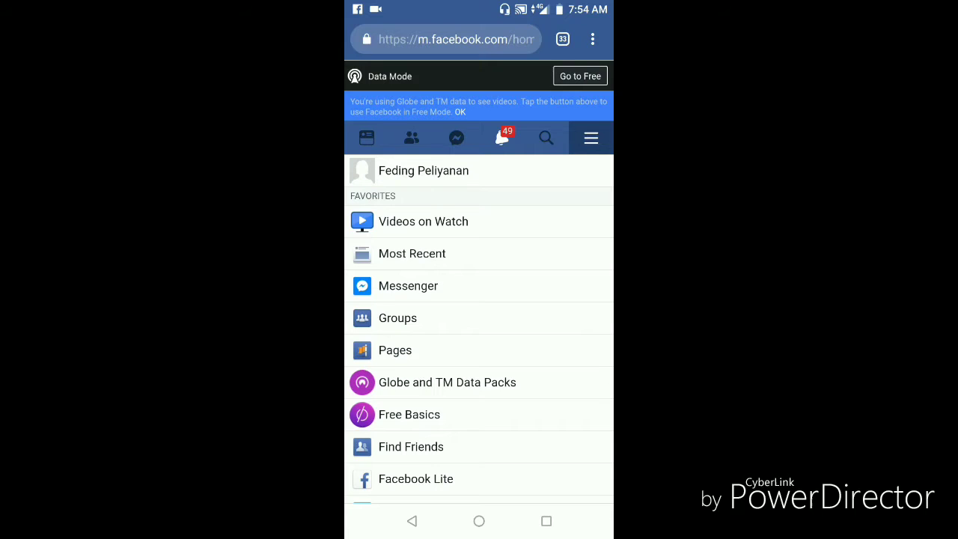
scroll("down", 3)
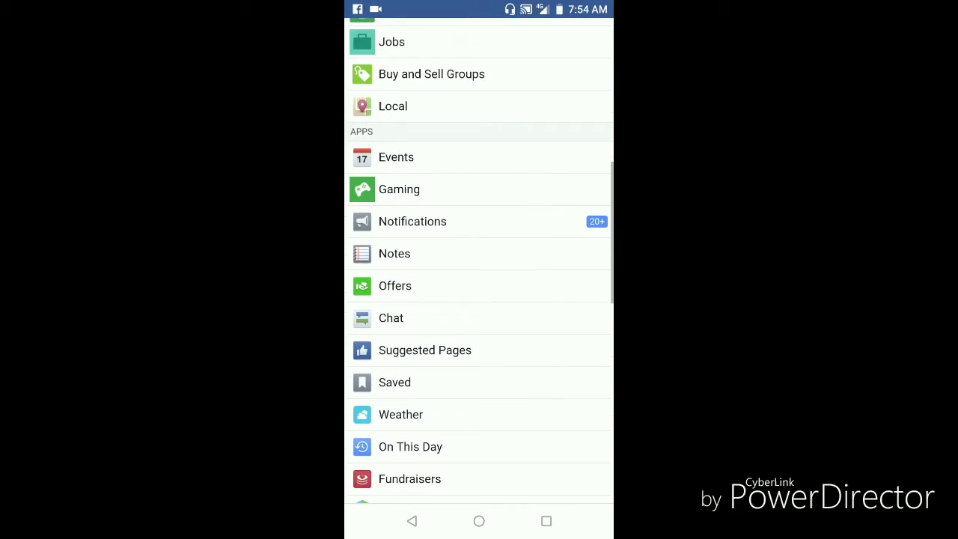
scroll("down", 3)
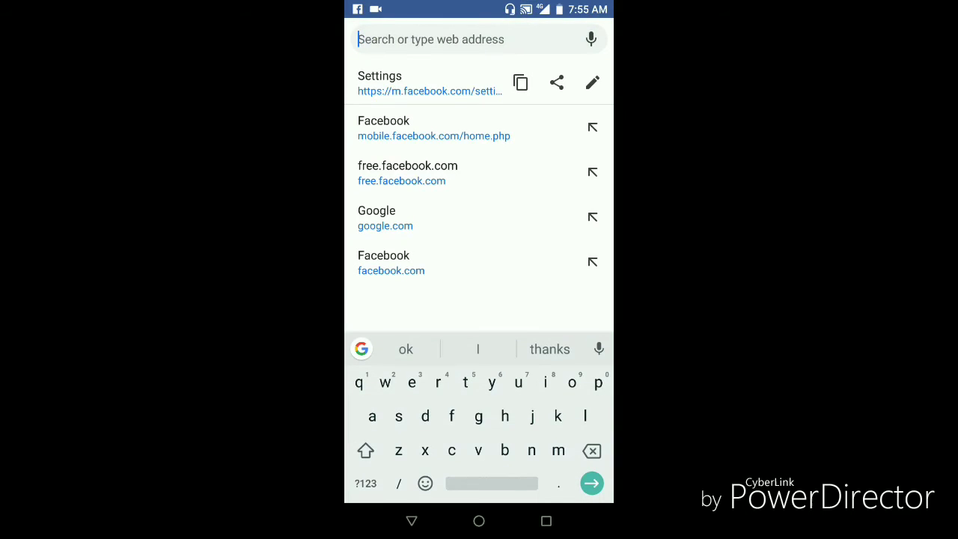
From Security and Login, reach the 'Use two-factor authentication' introduction page.
left_click(430, 82)
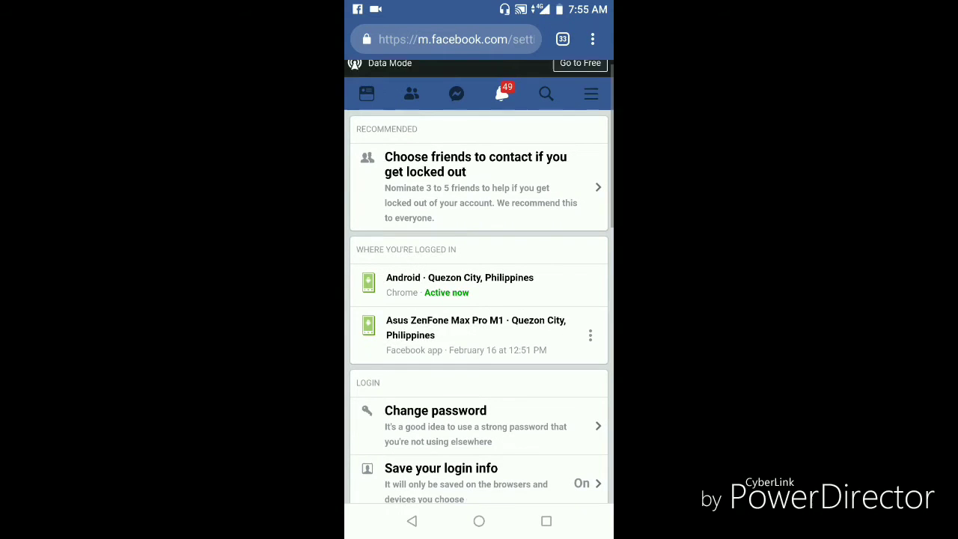
scroll("down", 3)
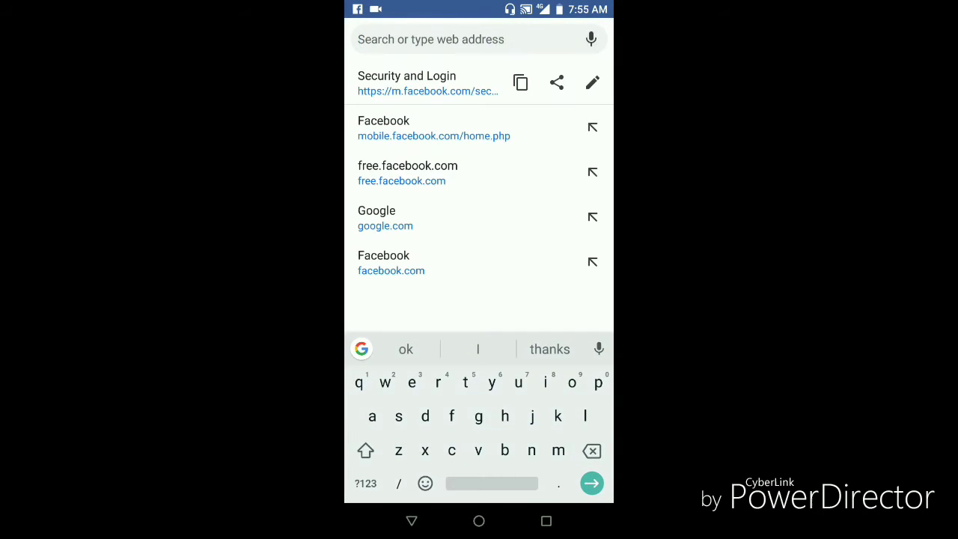
left_click(407, 82)
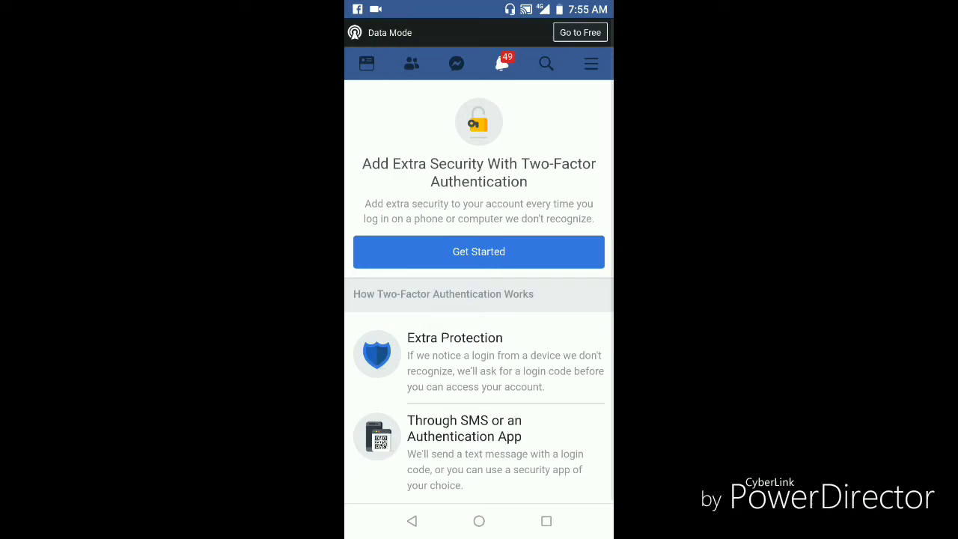
left_click(479, 251)
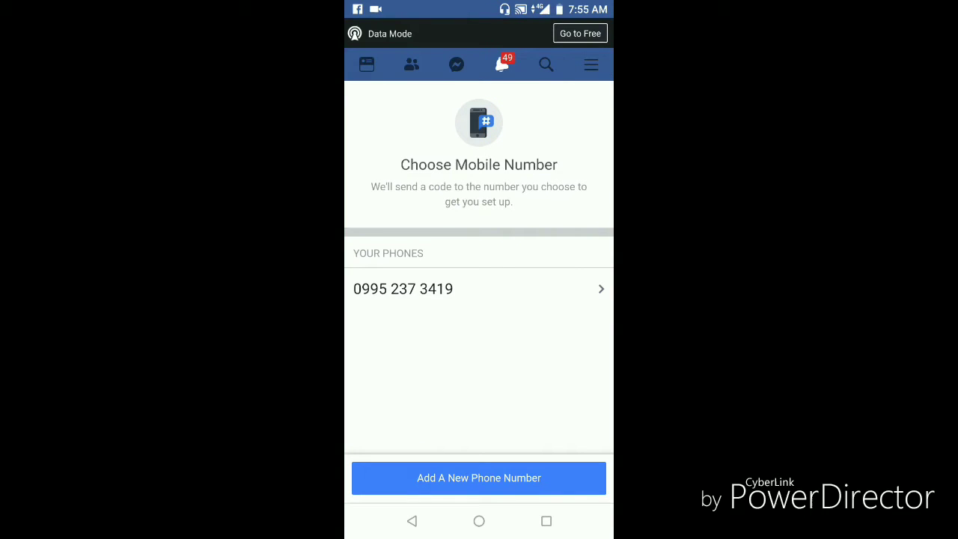
left_click(479, 477)
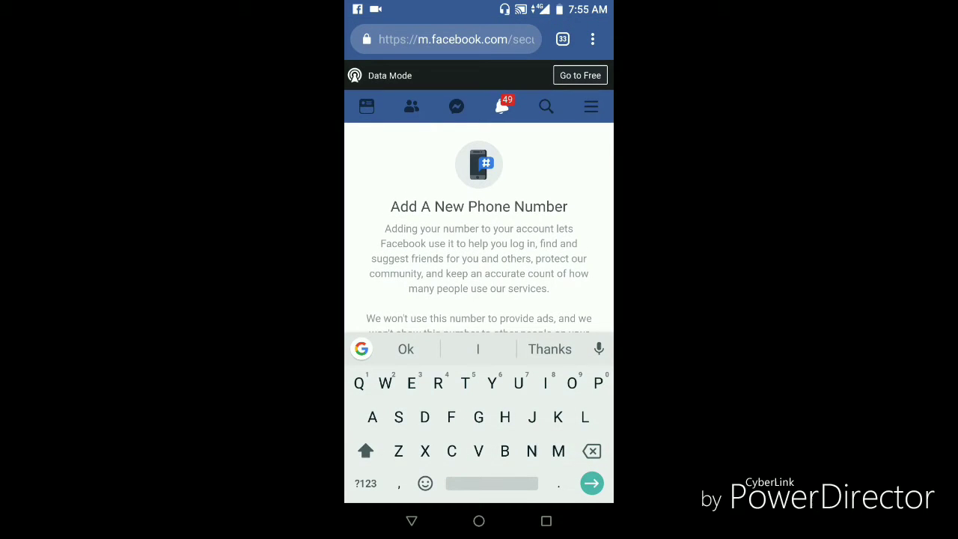
scroll("down", 3)
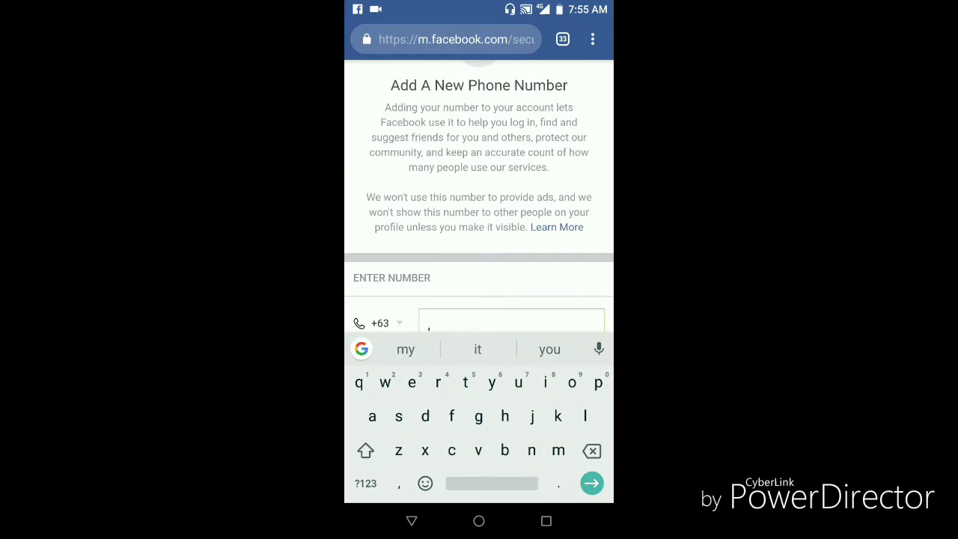
left_click(572, 383)
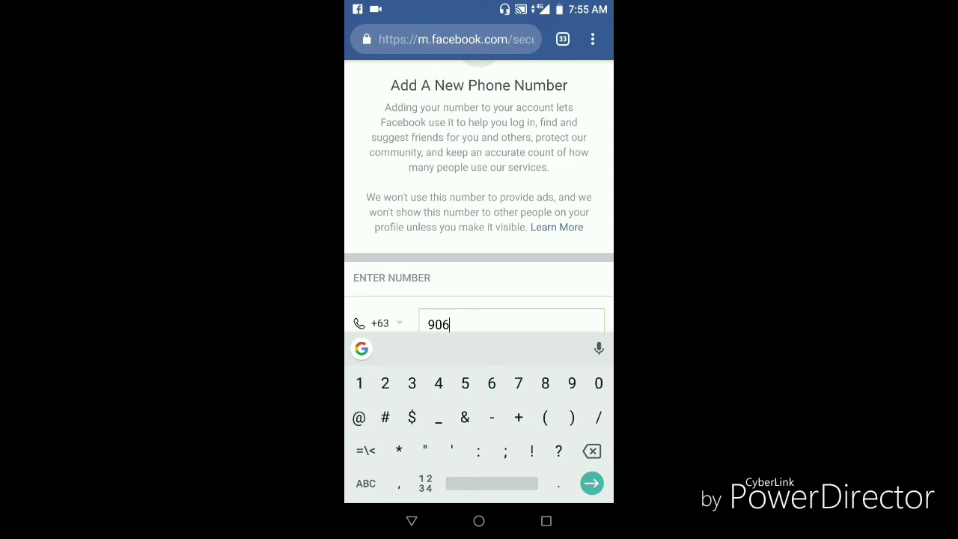
type("5971842")
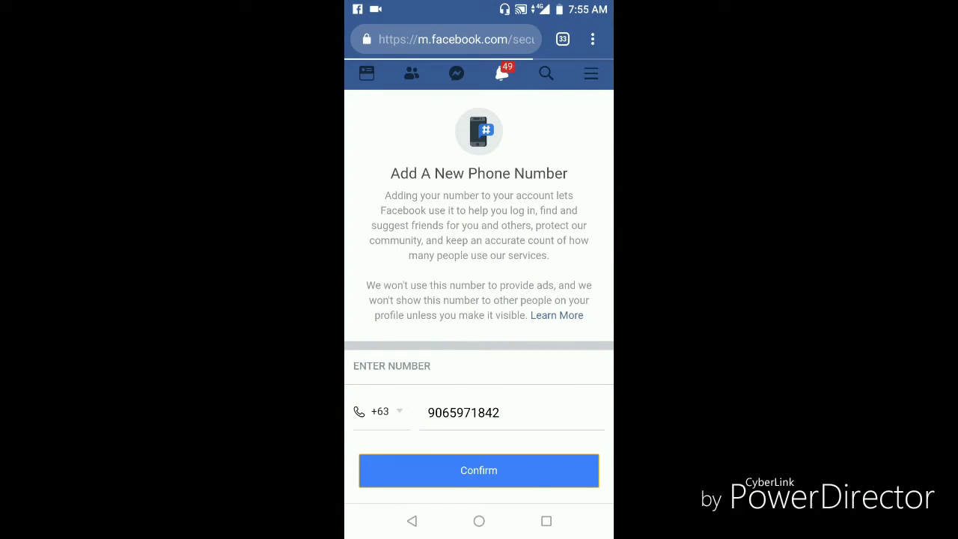
Confirm the new number and enter the six-digit SMS confirmation code.
left_click(480, 470)
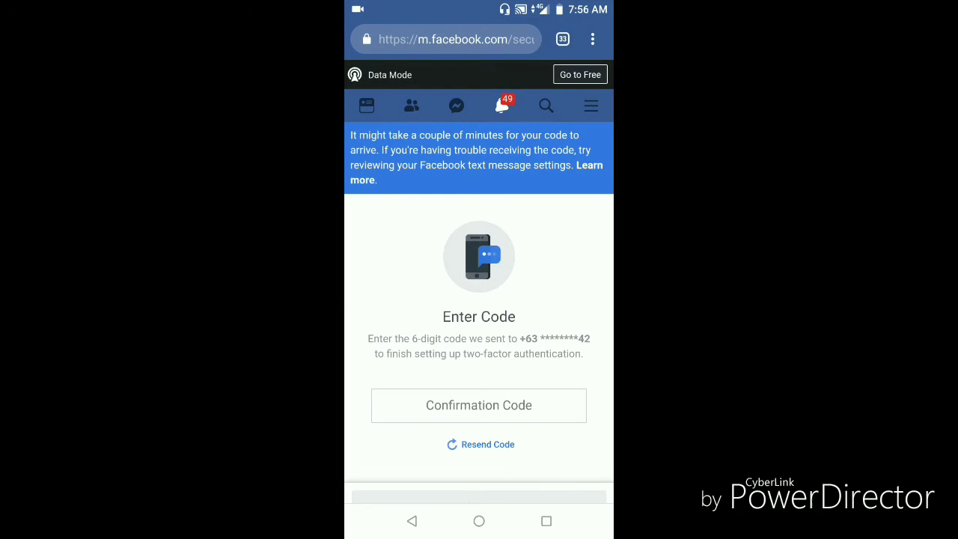
left_click(479, 404)
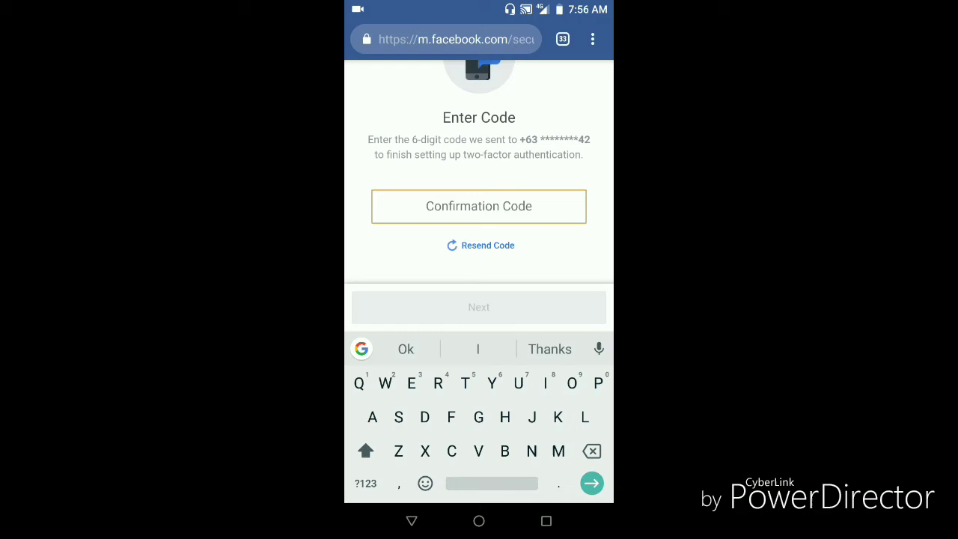
left_click(366, 482)
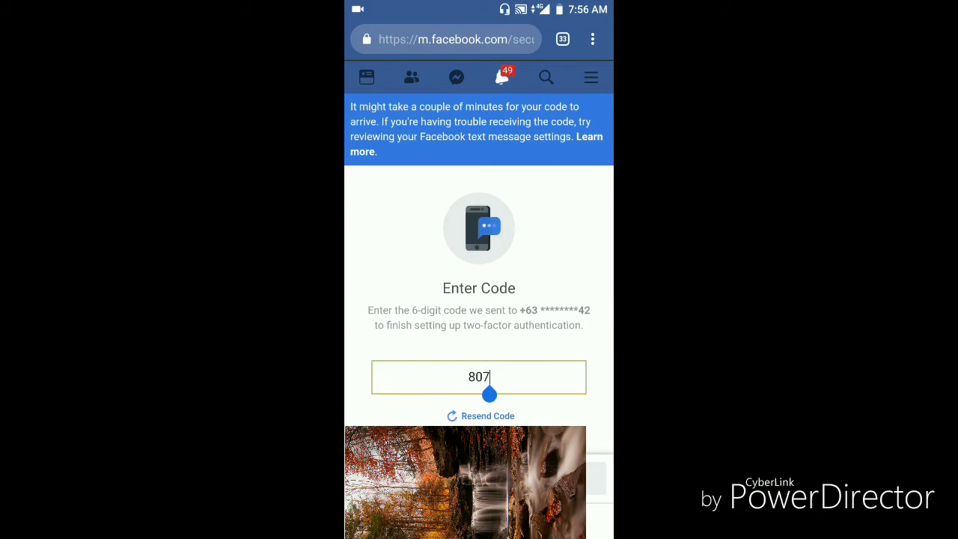
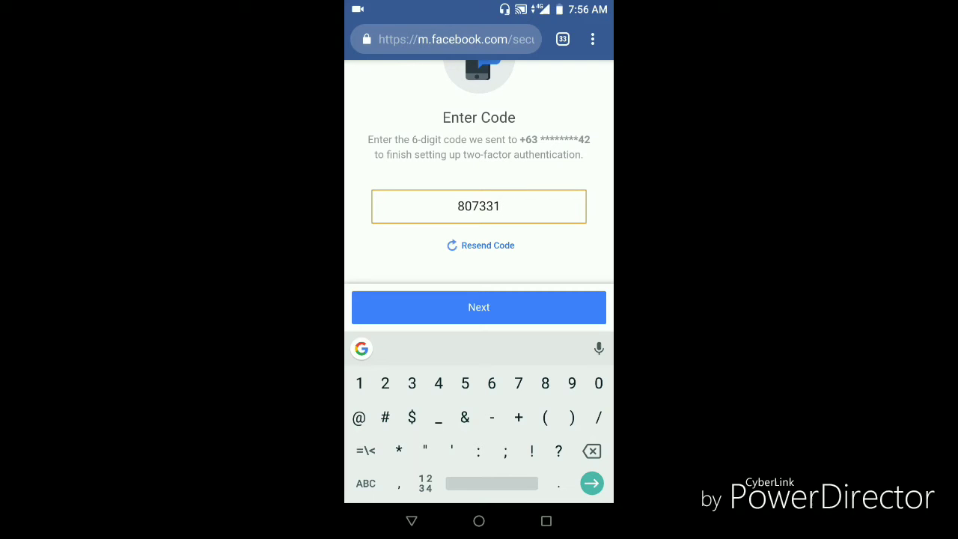
Submit the code and finish, turning on two-factor authentication by text message.
left_click(479, 307)
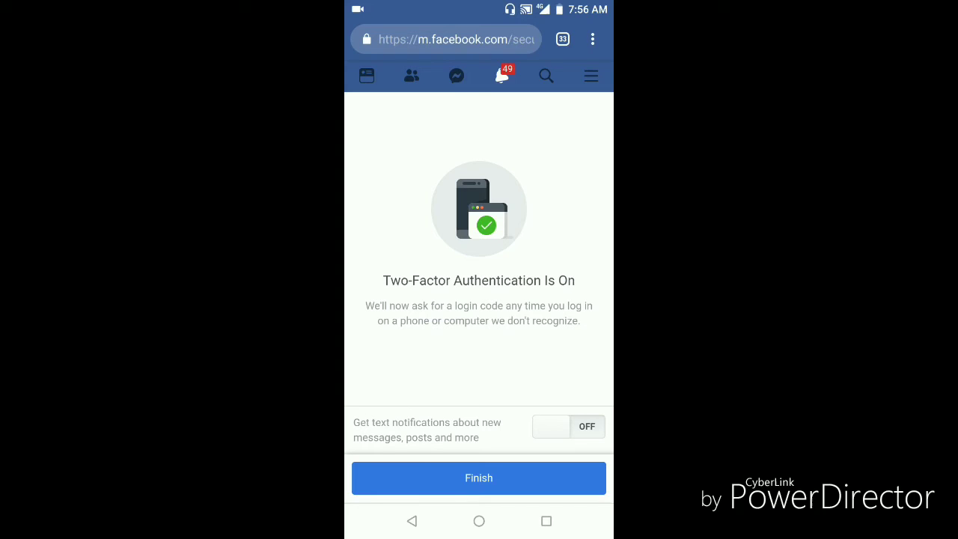
left_click(569, 425)
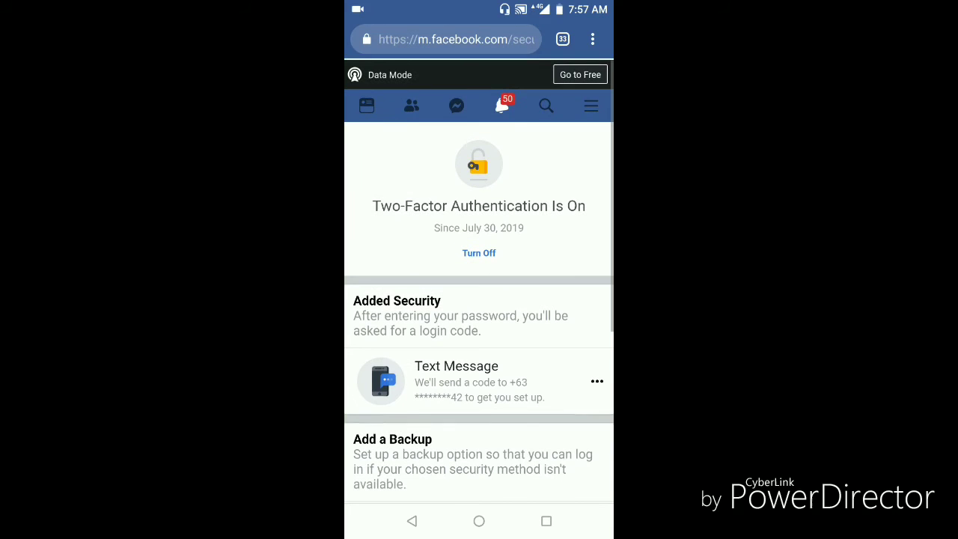
scroll("down", 3)
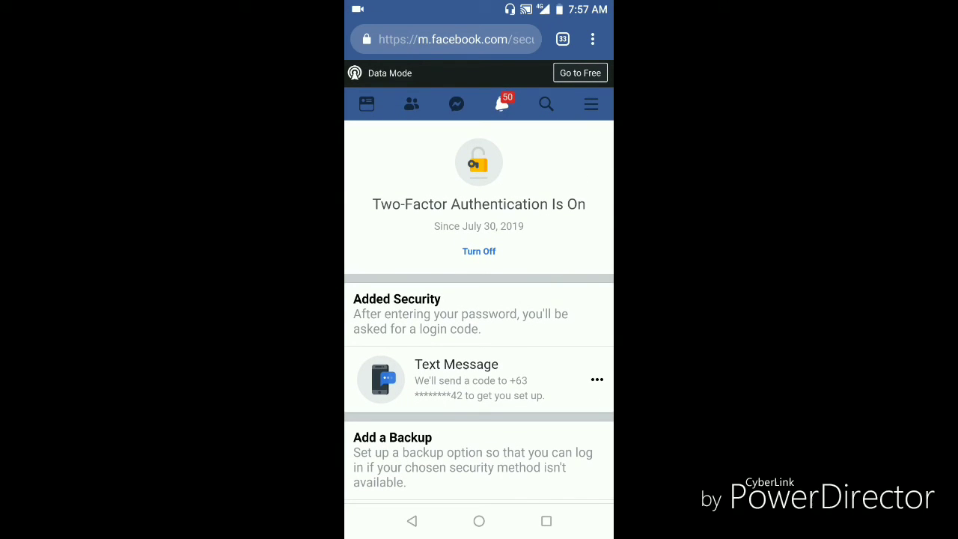
scroll("down", 3)
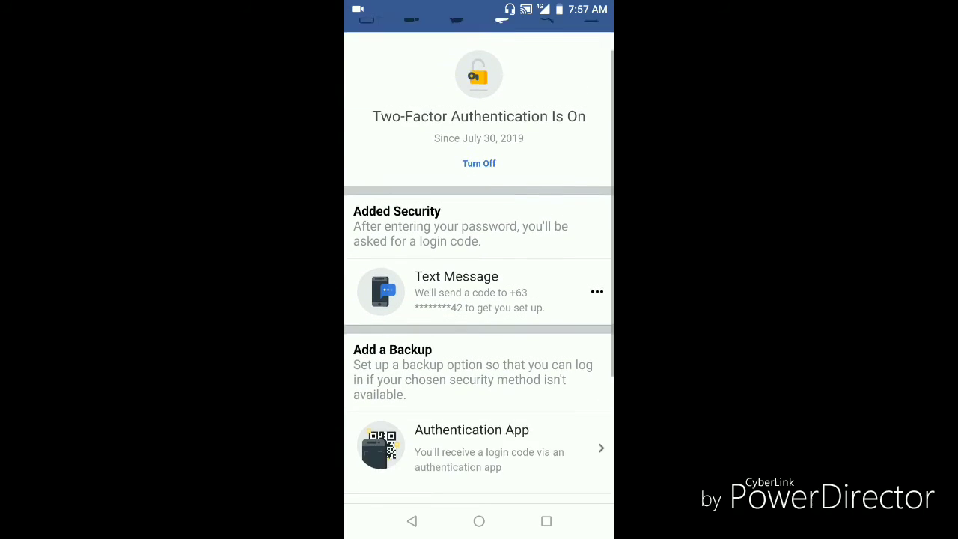
scroll("down", 3)
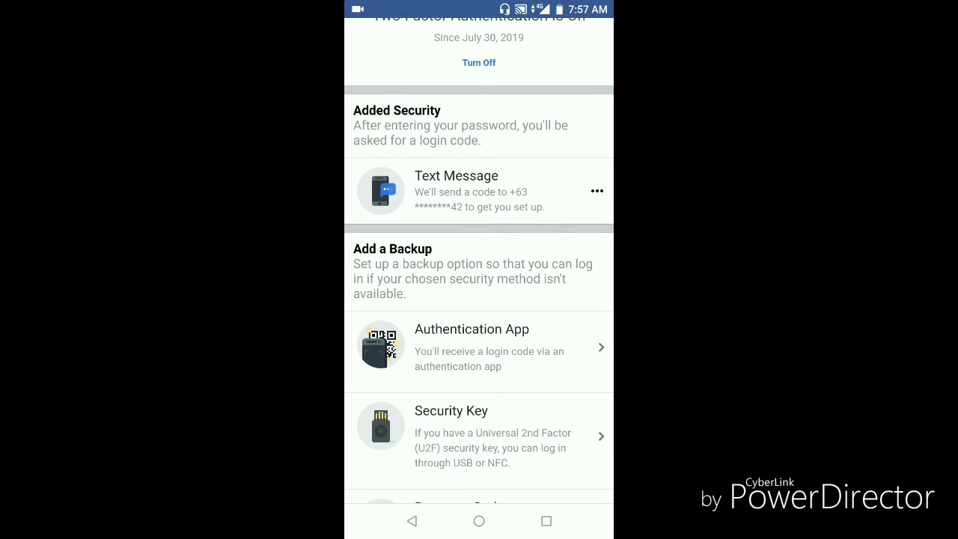
scroll("down", 3)
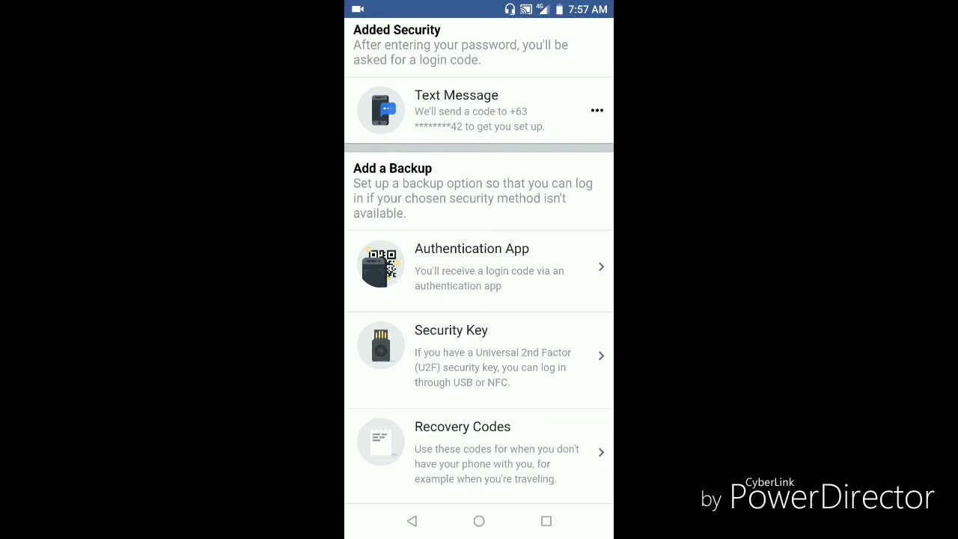
scroll("down", 3)
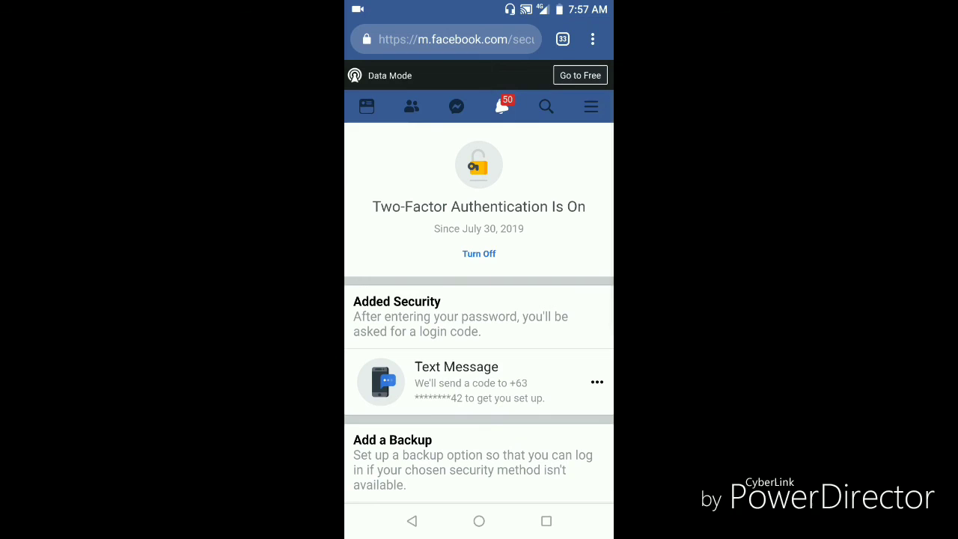